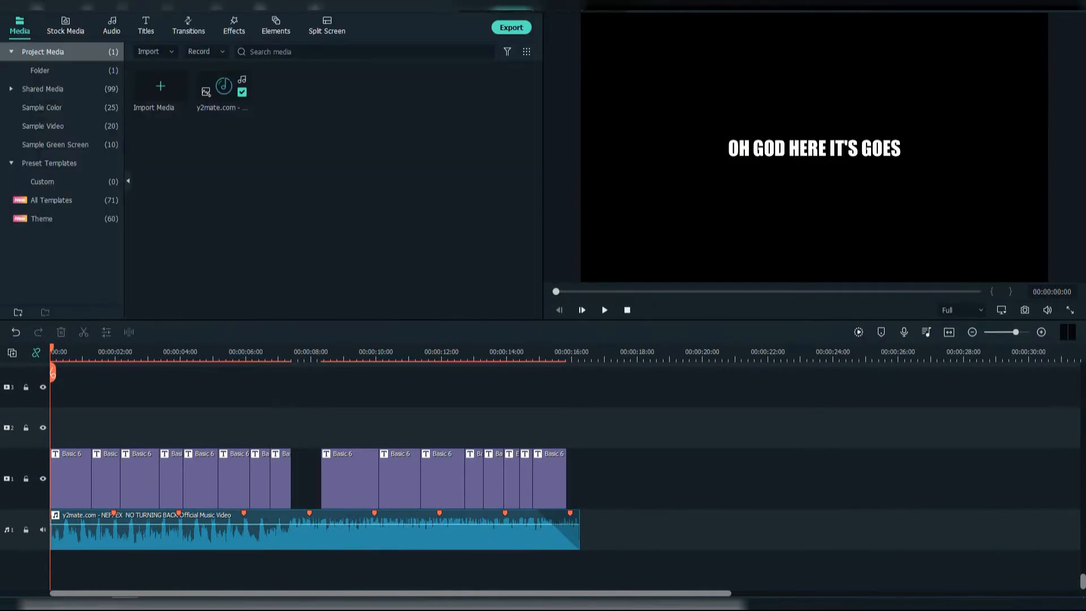
Set the OH GOD HERE IT'S GOES title's font size to 70
double_click(69, 477)
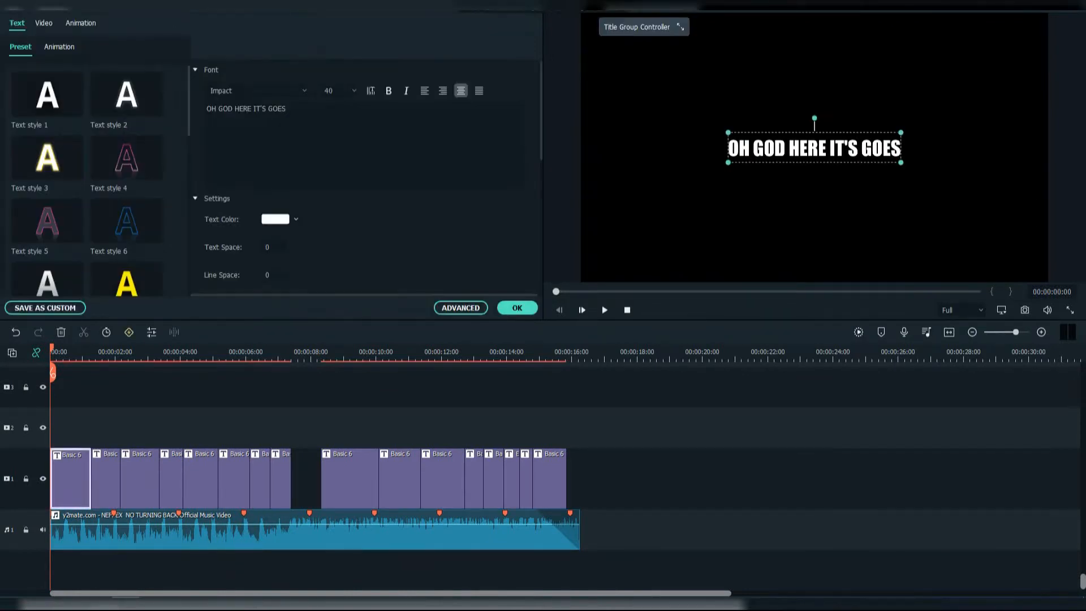
type("70")
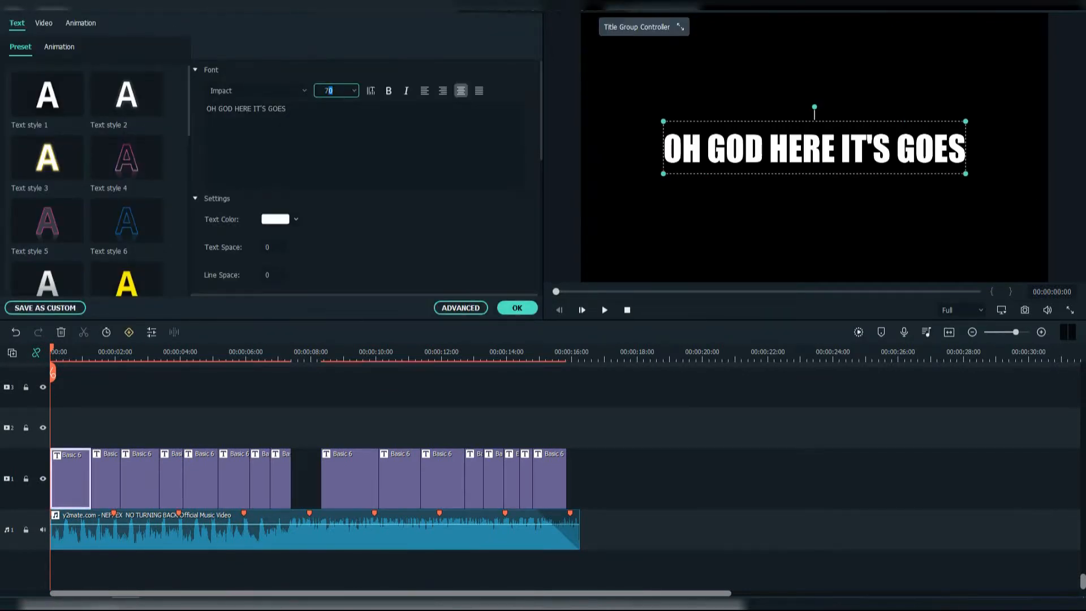
left_click(516, 308)
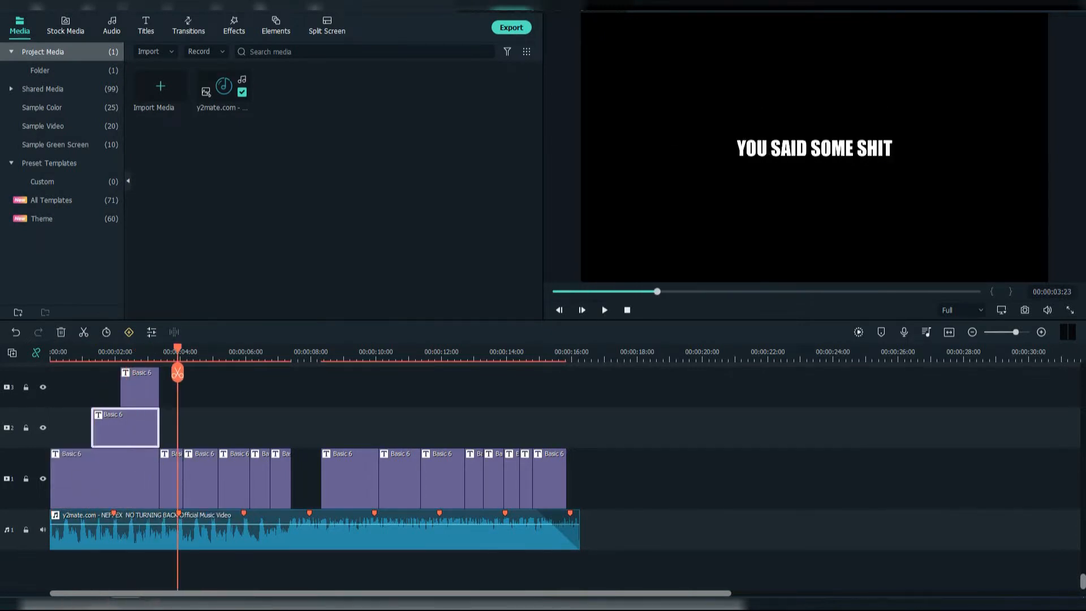
Enlarge the I LOST ALL FEELING title to font size 50
double_click(125, 427)
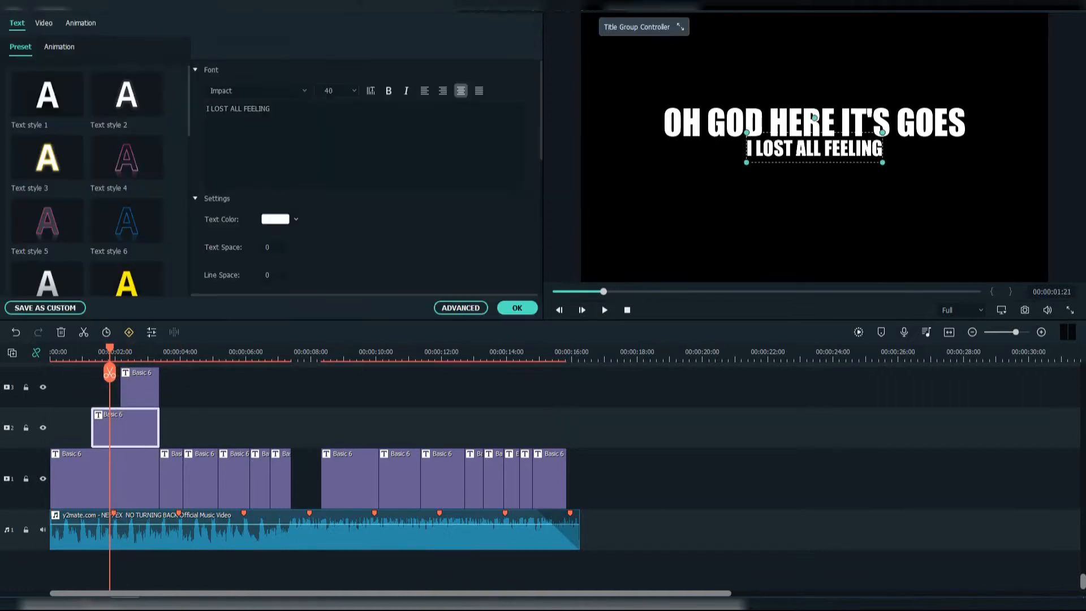
type("50")
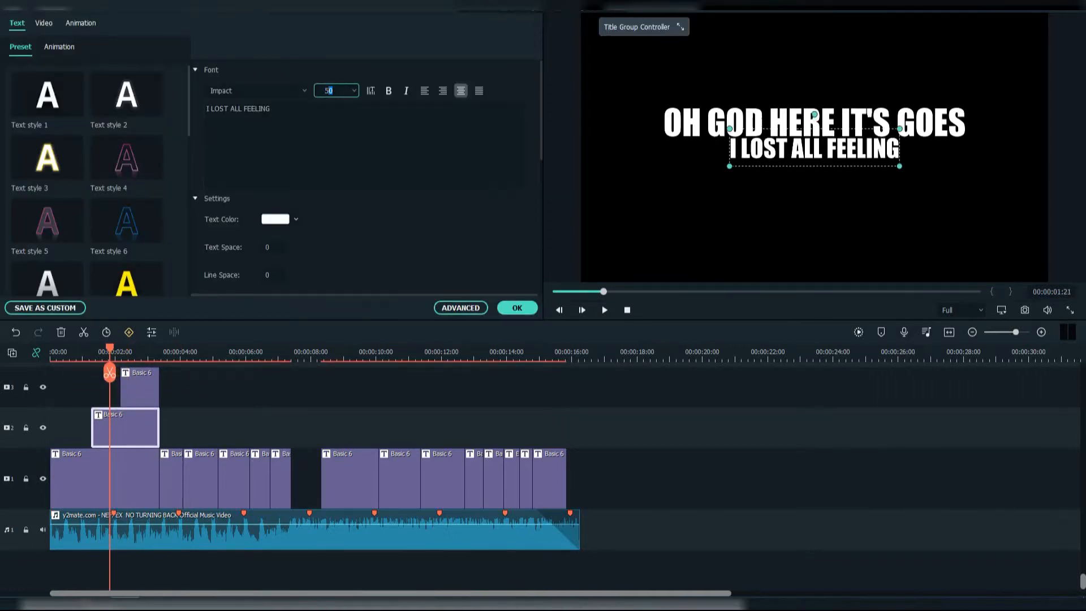
left_click(516, 307)
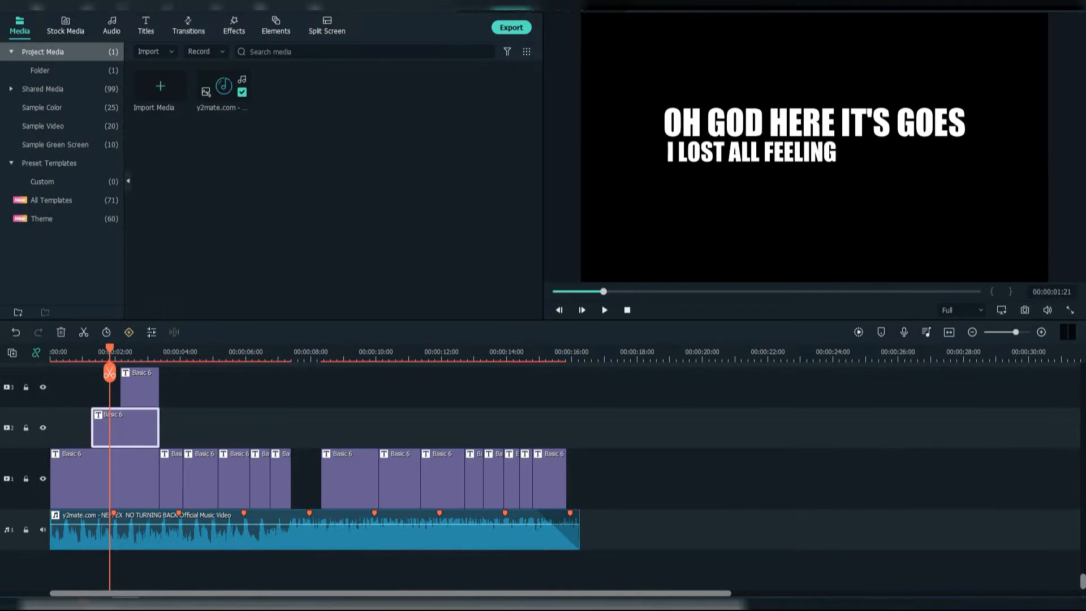
Reposition FROM MY HEAD TO MY TOES in the preview beneath the other lyric lines
double_click(136, 372)
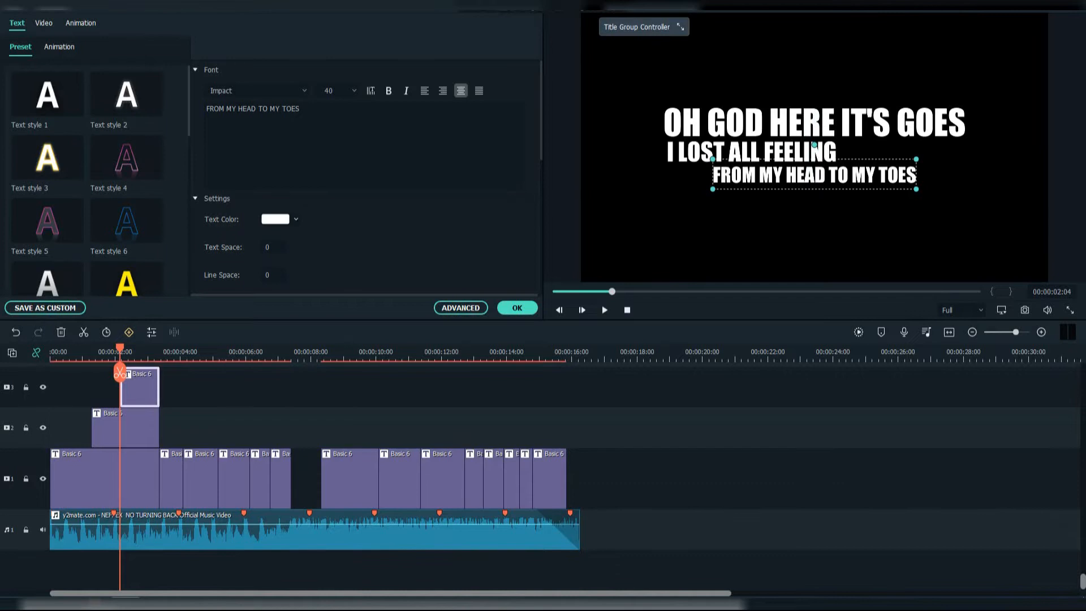
left_click(517, 307)
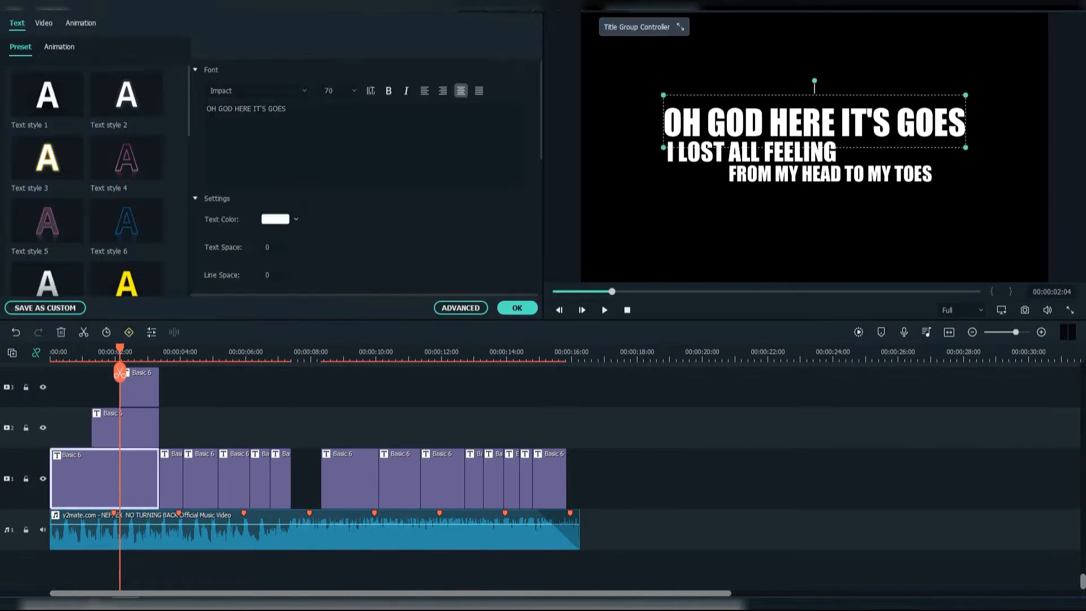
left_click(459, 308)
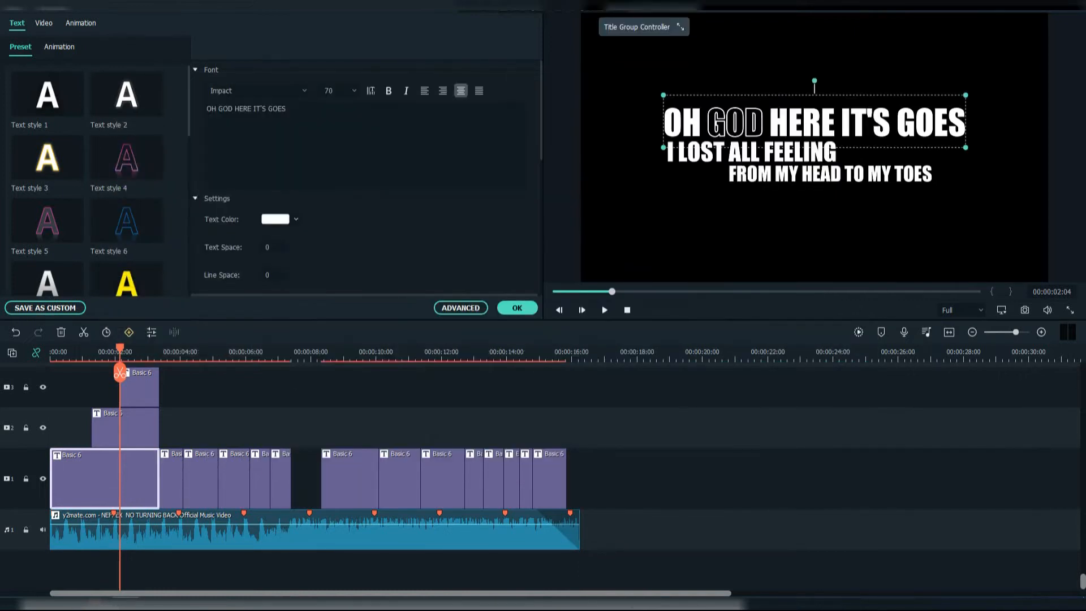
Give FEELING an outlined text border and start outlining TOES the same way
left_click(124, 427)
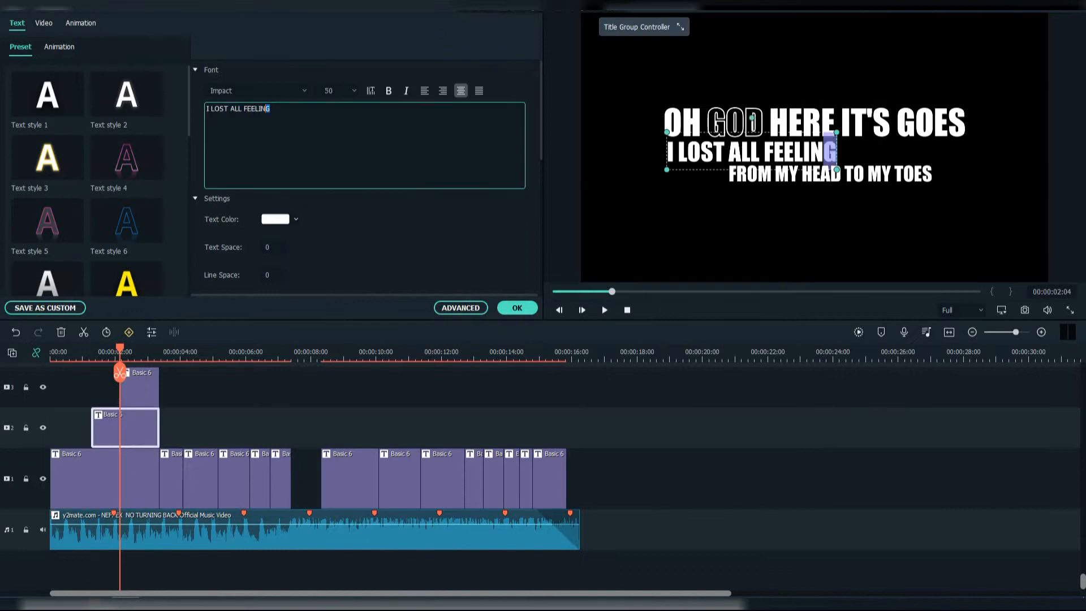
left_click(460, 308)
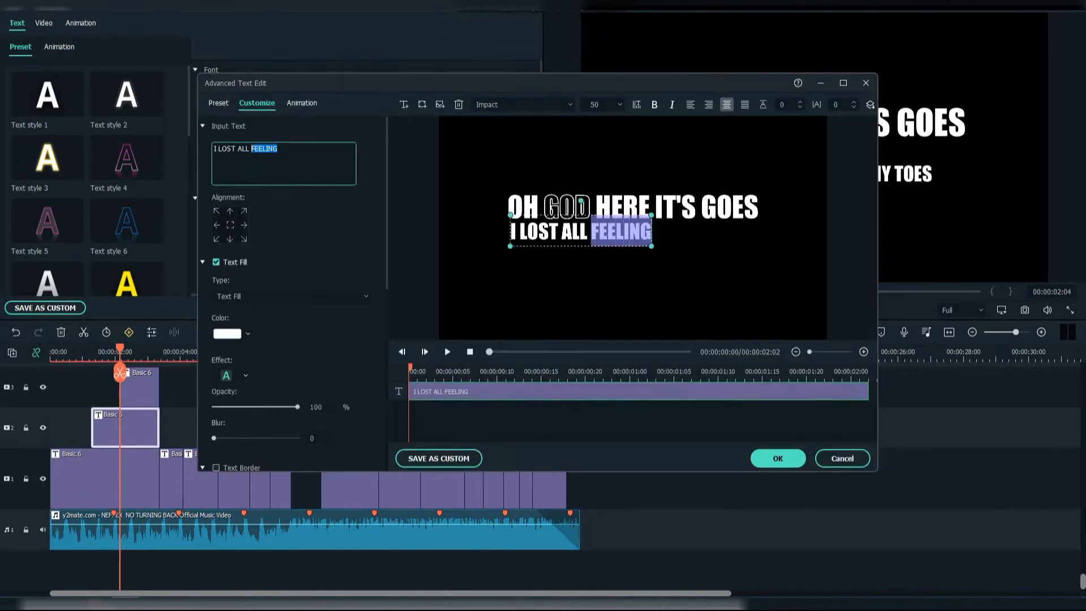
left_click(776, 457)
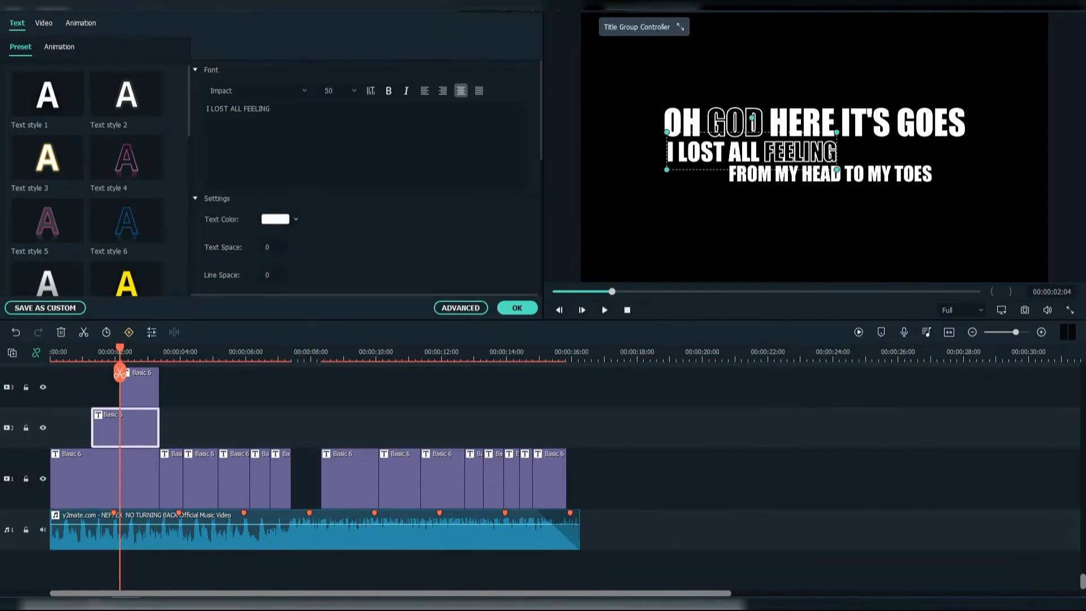
left_click(139, 386)
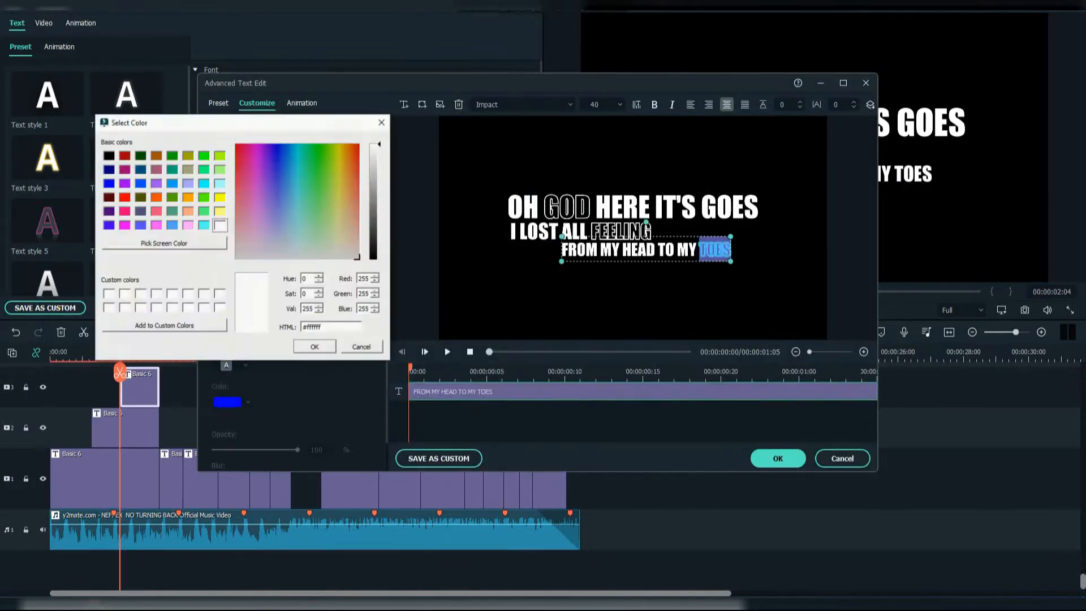
left_click(777, 457)
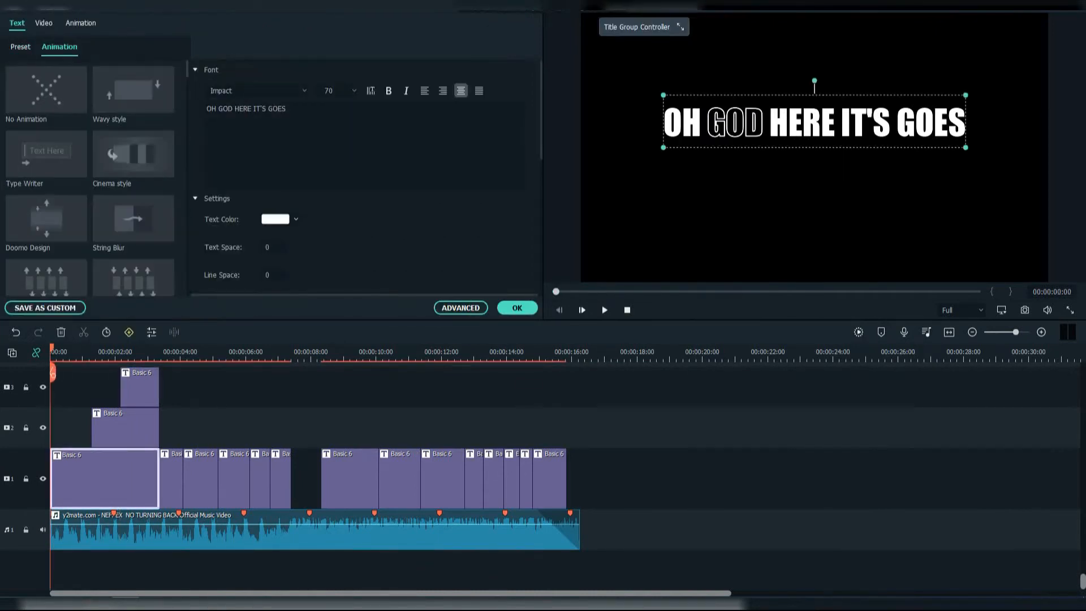
Apply Type Writer to the first line and add a Position Y -480 keyframe to the third
left_click(46, 154)
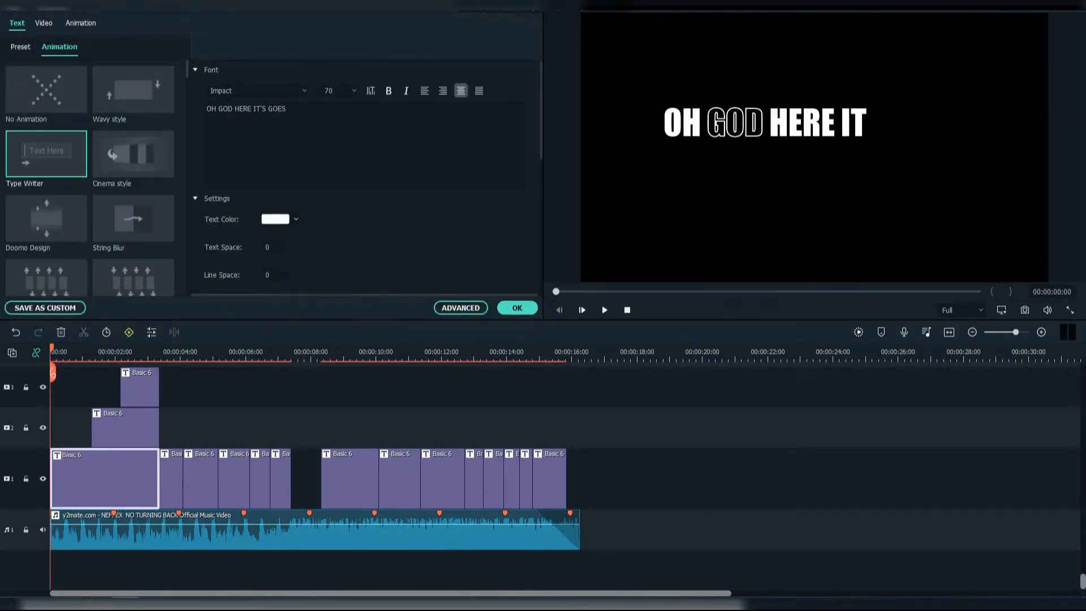
left_click(459, 308)
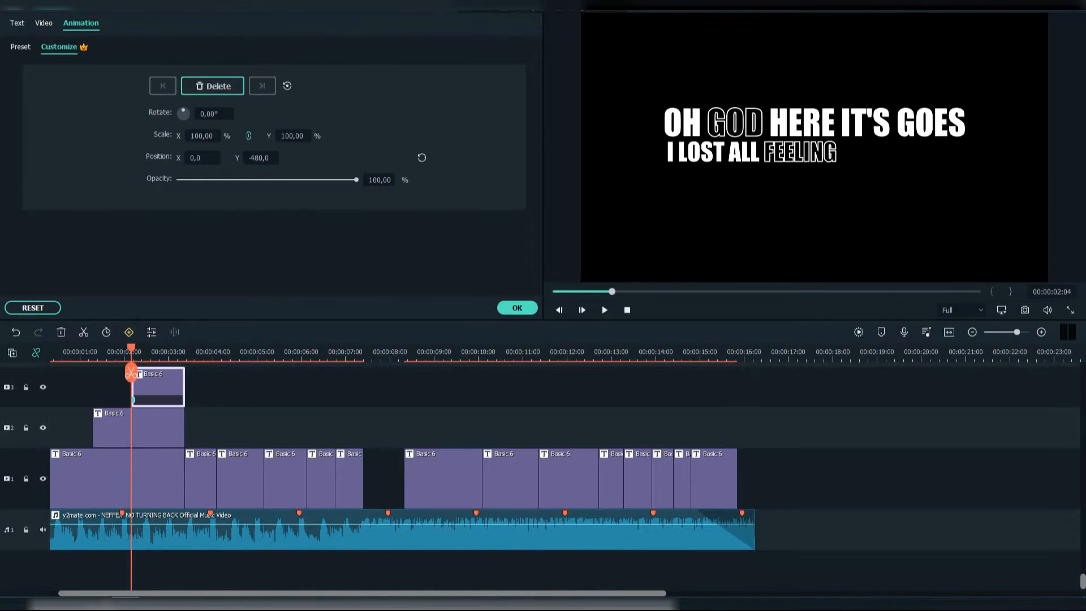
Keep the third line's slide-in keyframes and apply Wind transitions to the three title clips
left_click(515, 307)
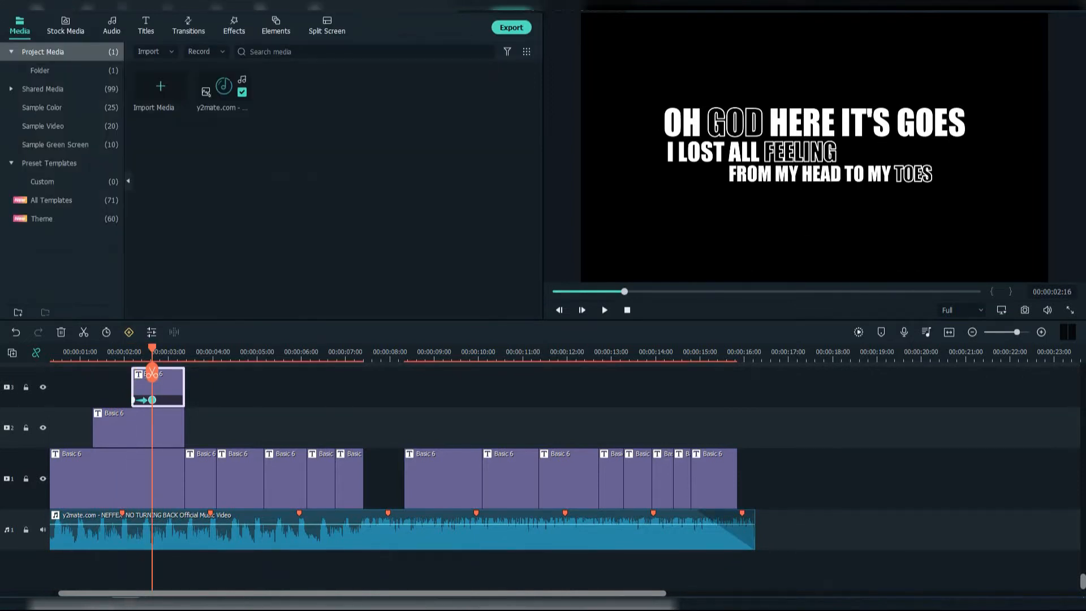
left_click(187, 23)
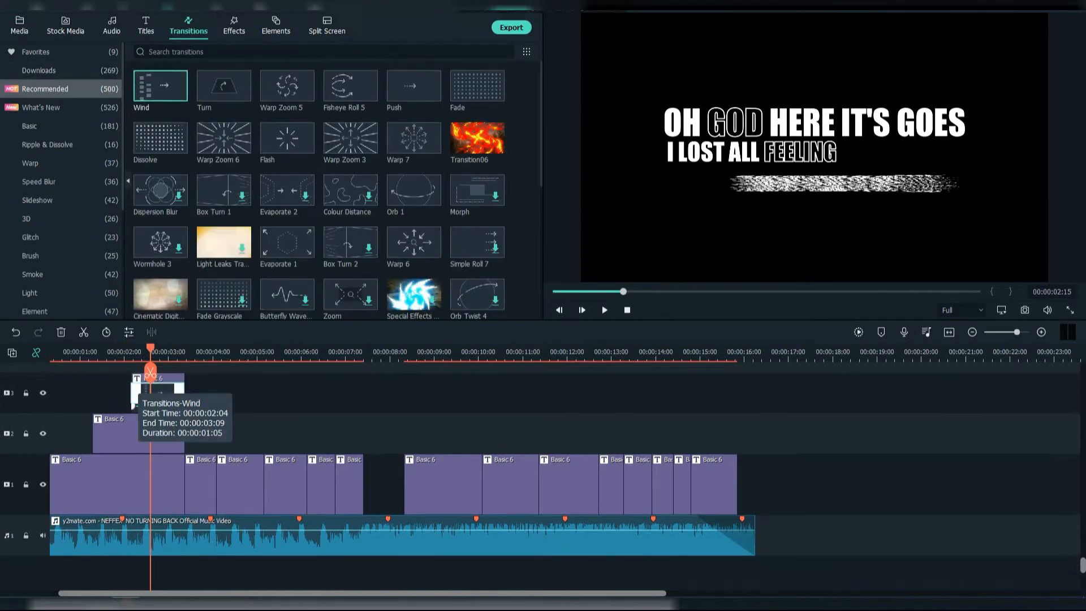
left_click(603, 309)
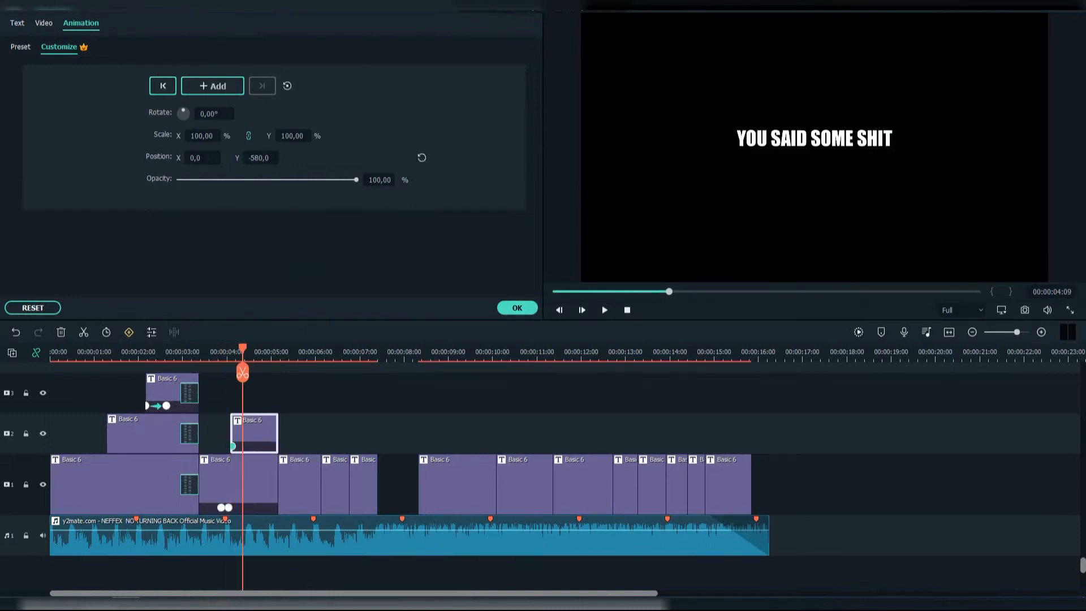
Confirm the new lyric line's keyframe motion and add a Wind transition to its clip
left_click(16, 23)
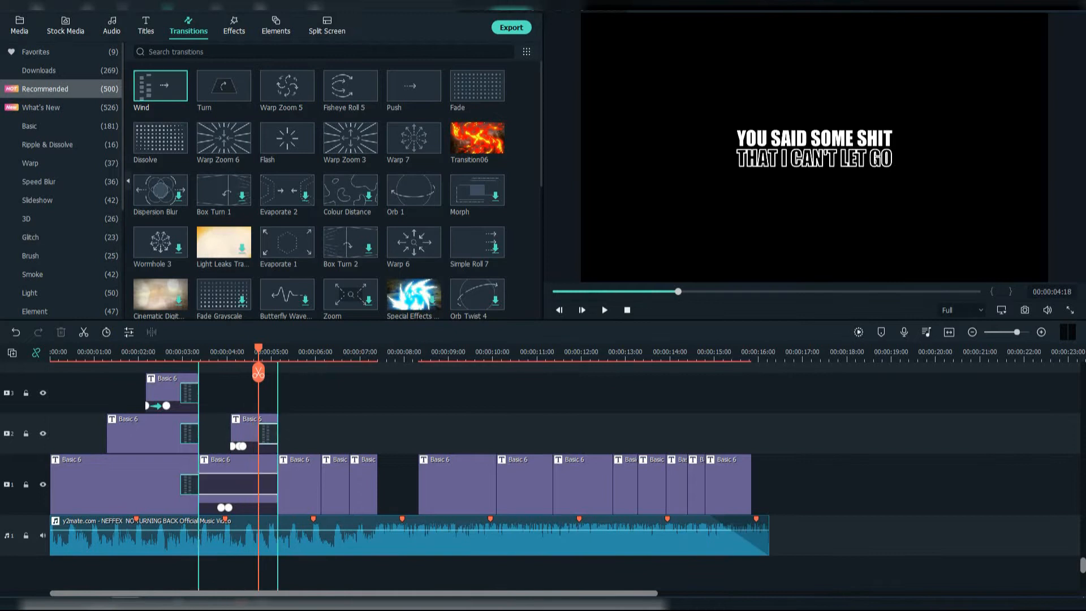
left_click(604, 309)
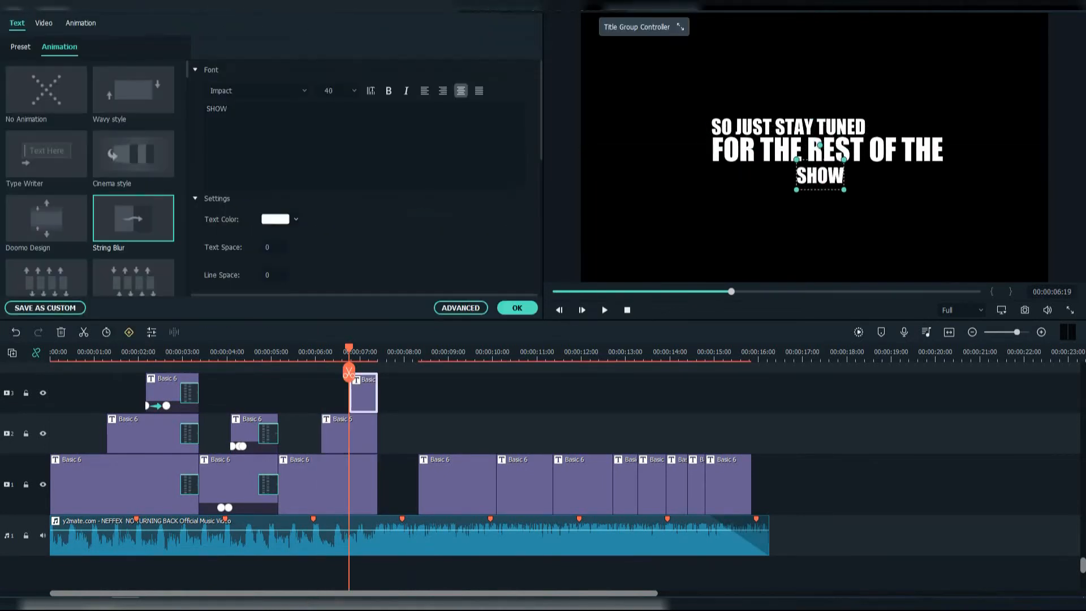
Make SHOW size 100 with a text border, add Wind transitions, and choose Wavy style
left_click(188, 23)
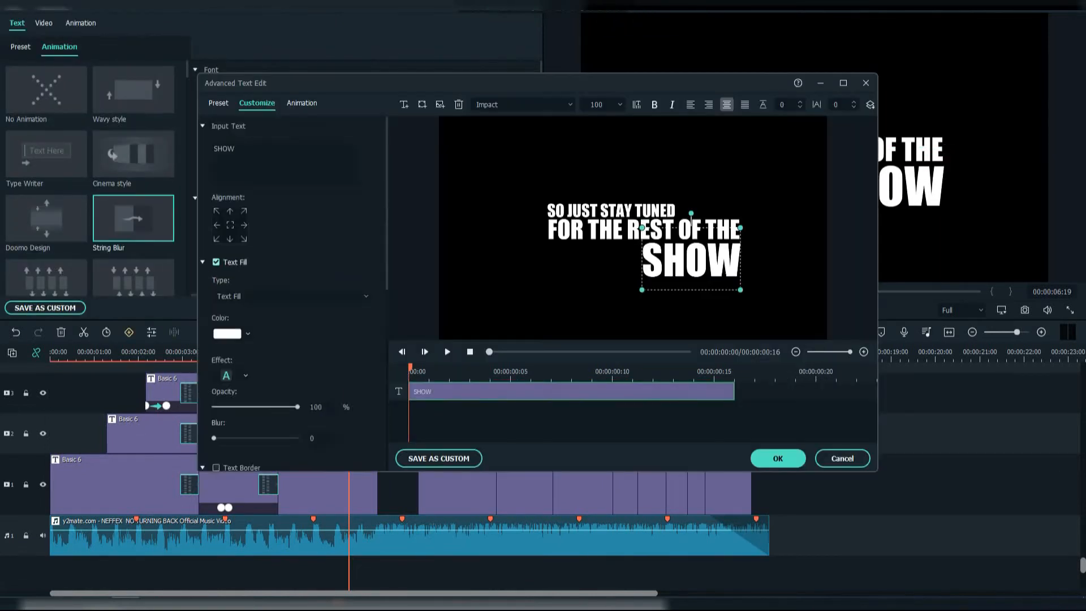
left_click(776, 457)
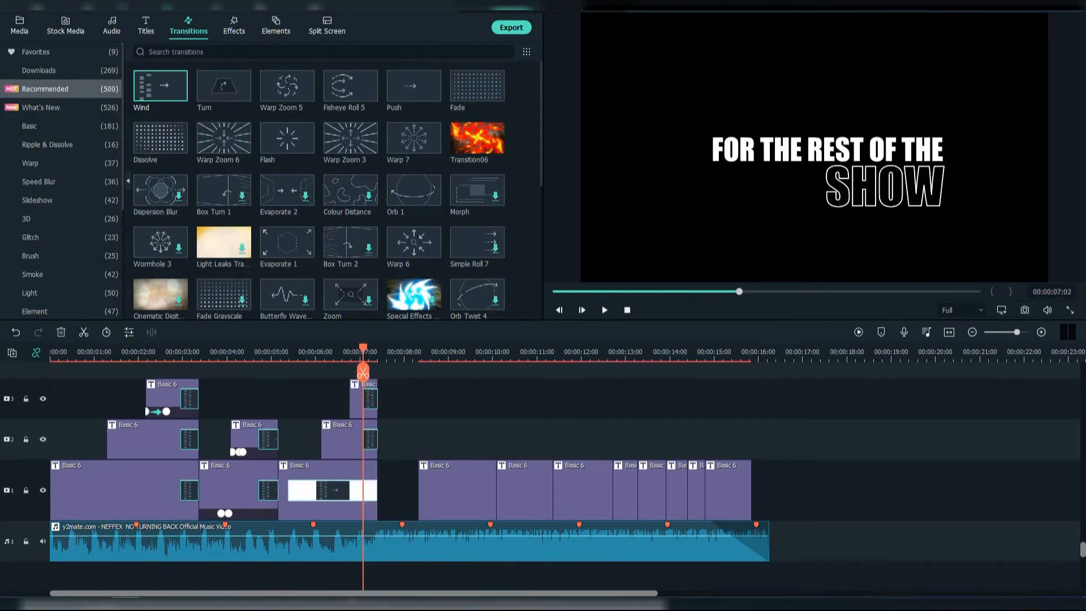
double_click(349, 436)
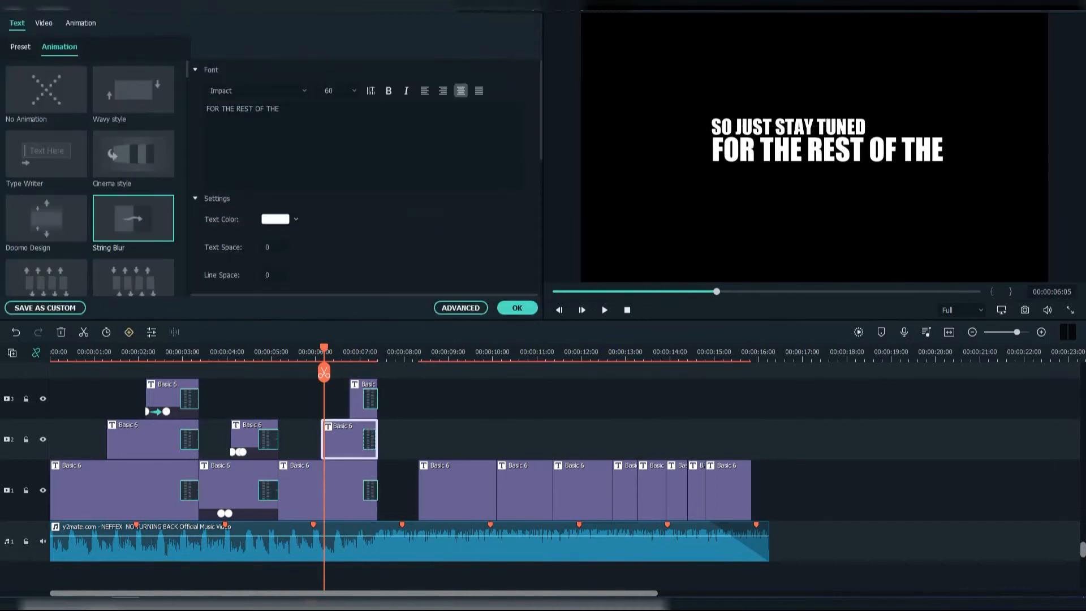
left_click(128, 436)
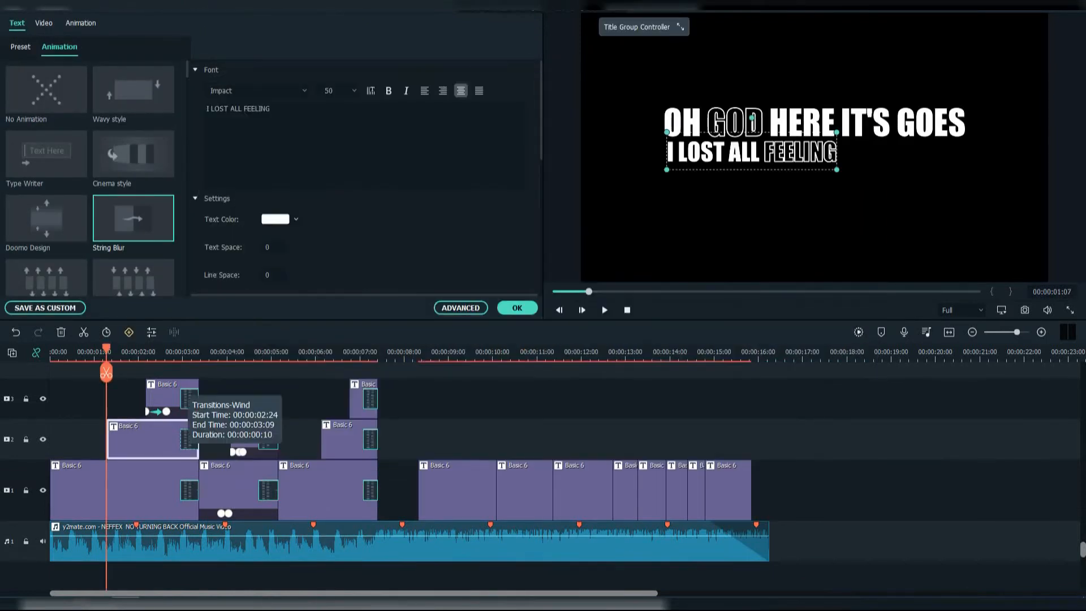
left_click(360, 398)
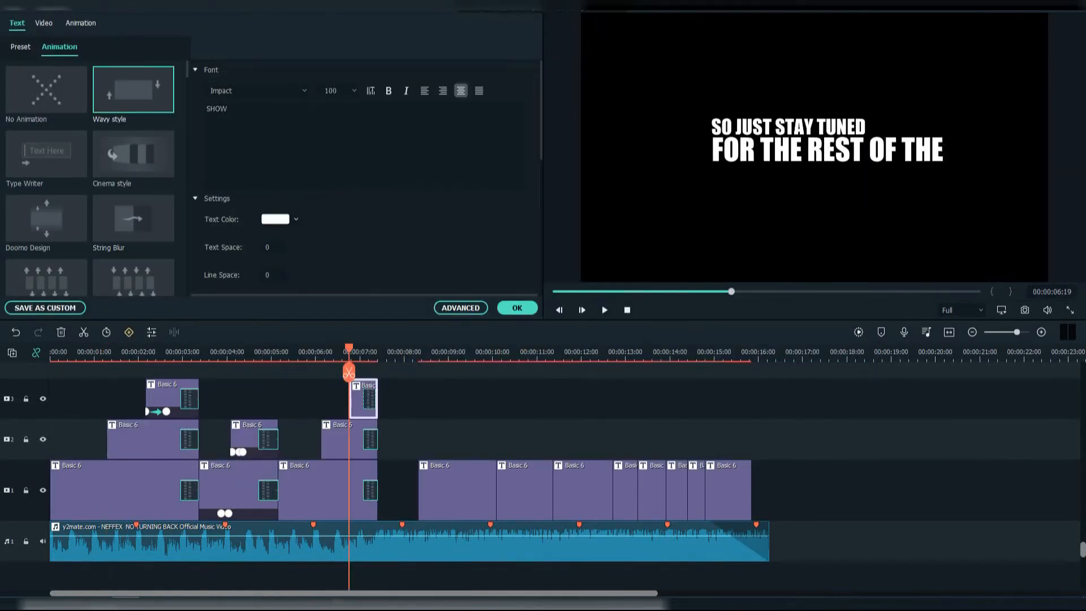
left_click(603, 309)
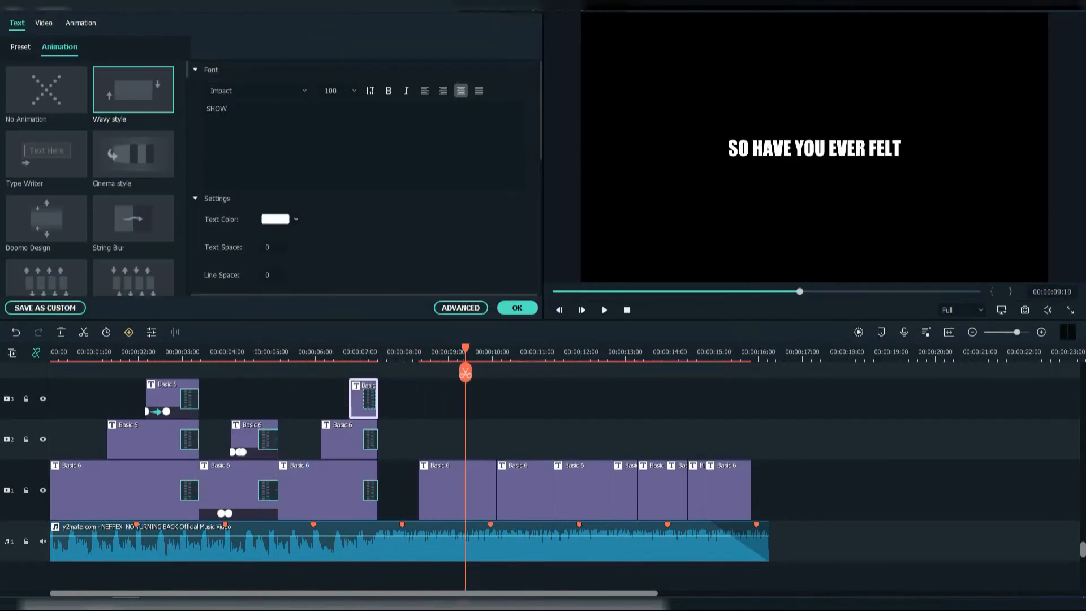
Set the new title to BETRAYED at font size 90, placed under SO HAVE YOU EVER FELT
left_click(188, 27)
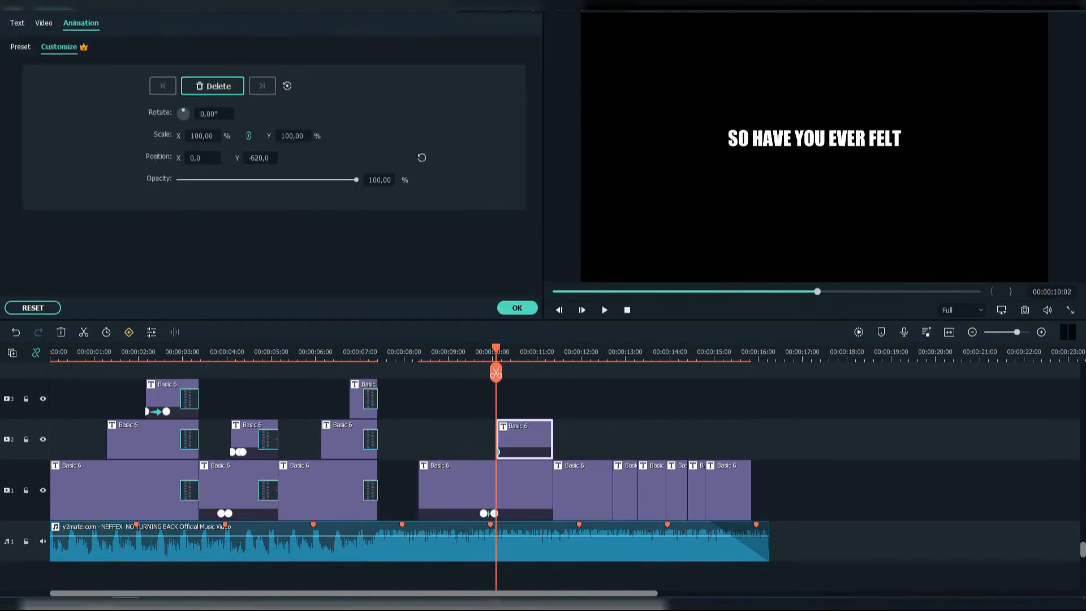
left_click(17, 23)
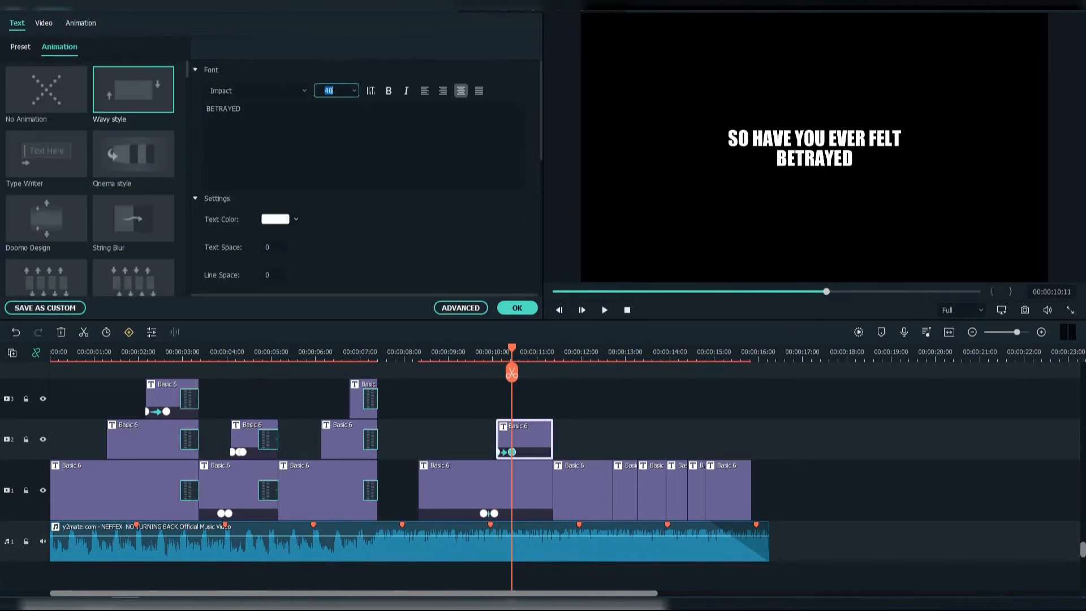
type("90")
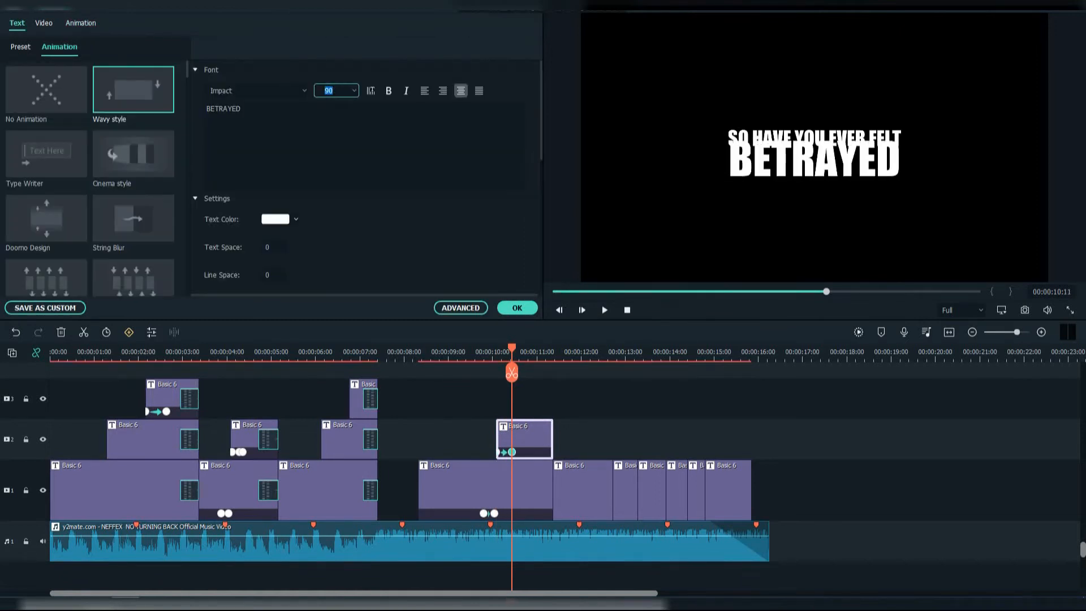
left_click(188, 26)
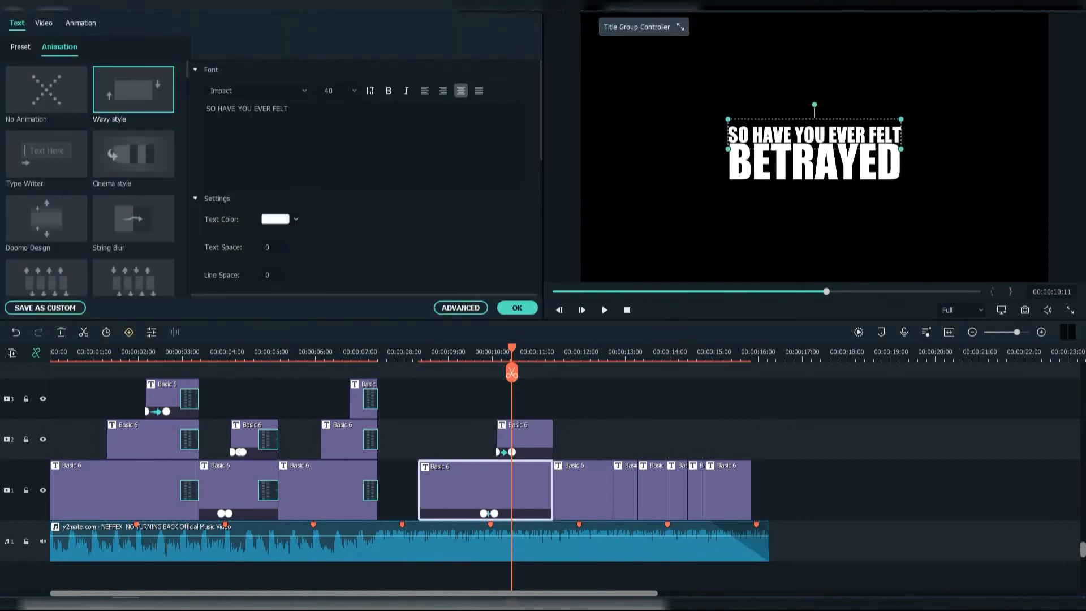
left_click(188, 23)
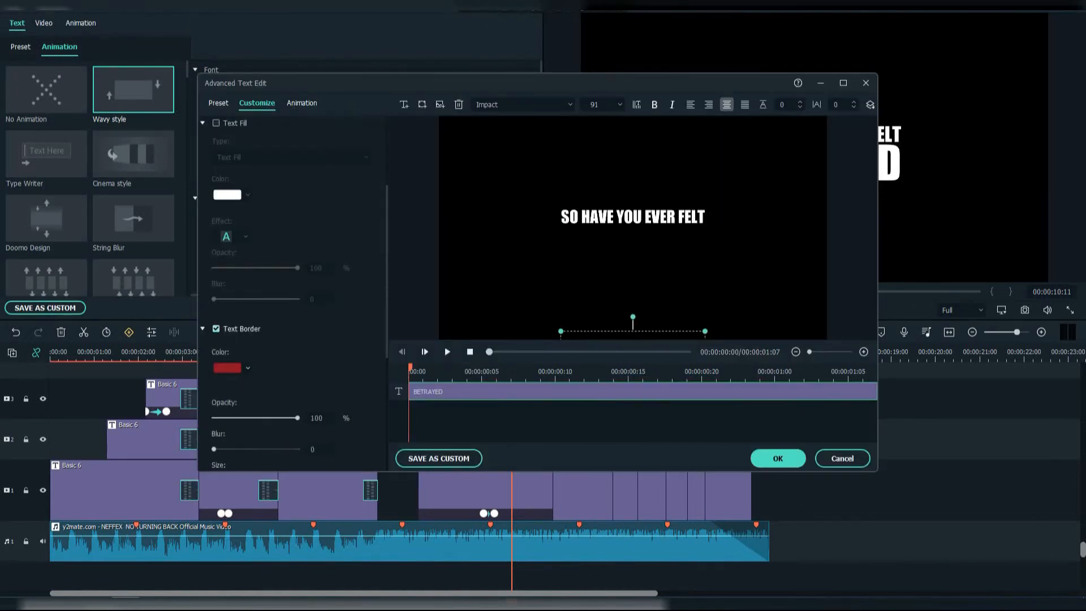
Make BETRAYED hollow by removing Text Fill and adding a red Text Border
scroll("down", 3)
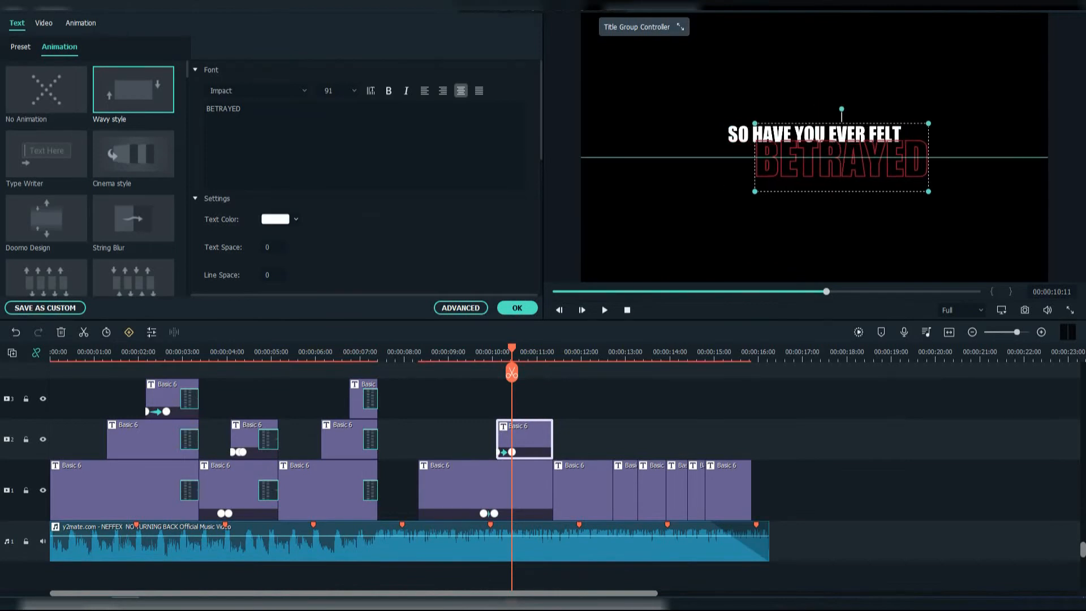
left_click(188, 22)
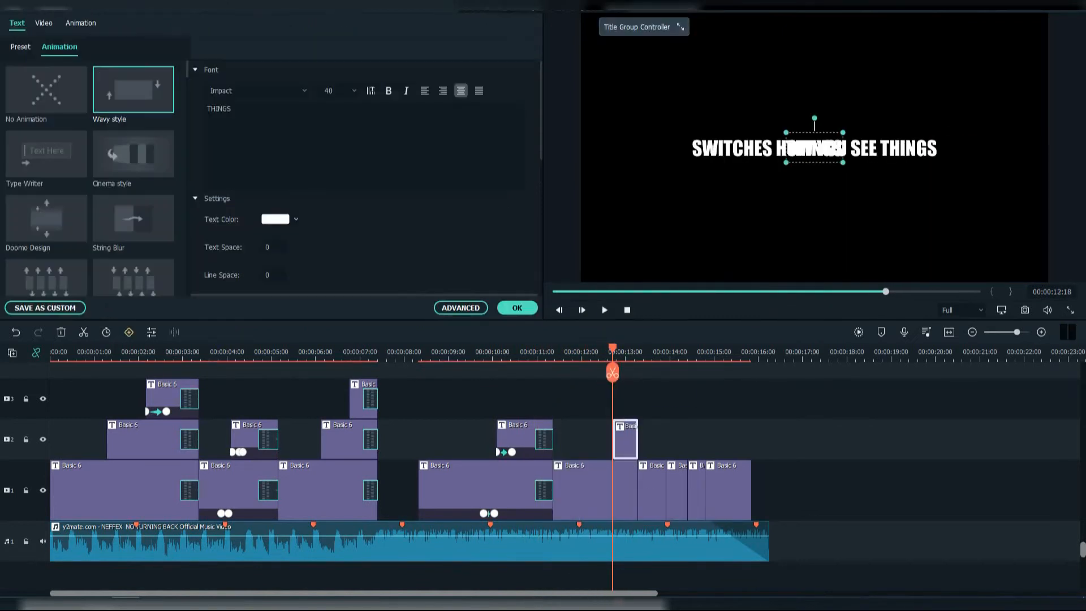
Set THINGS to font size 200, red border without fill, centred behind the lyric line
type("200")
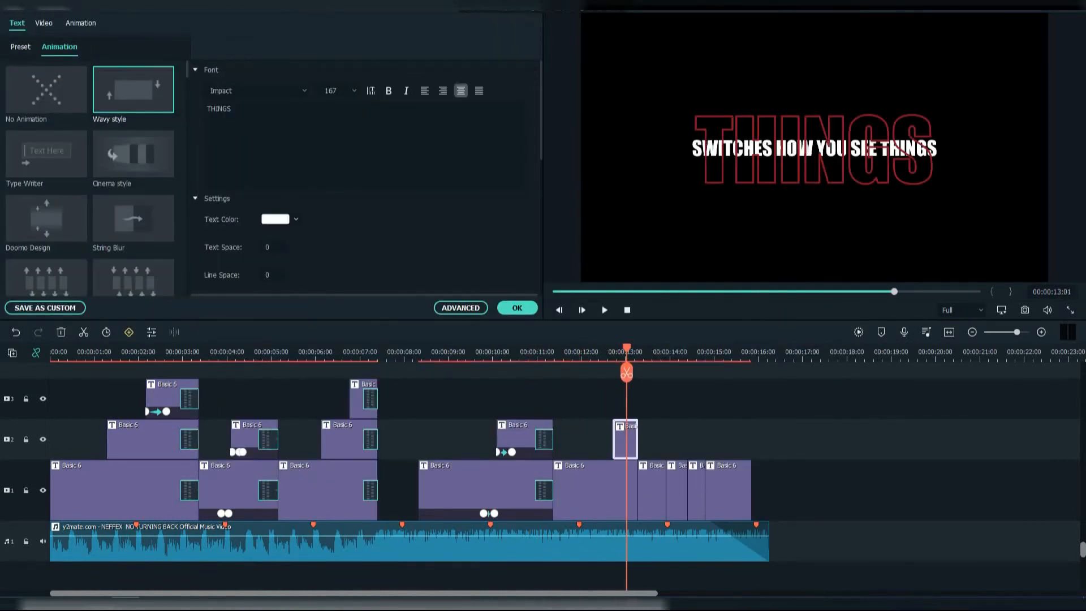
left_click(188, 22)
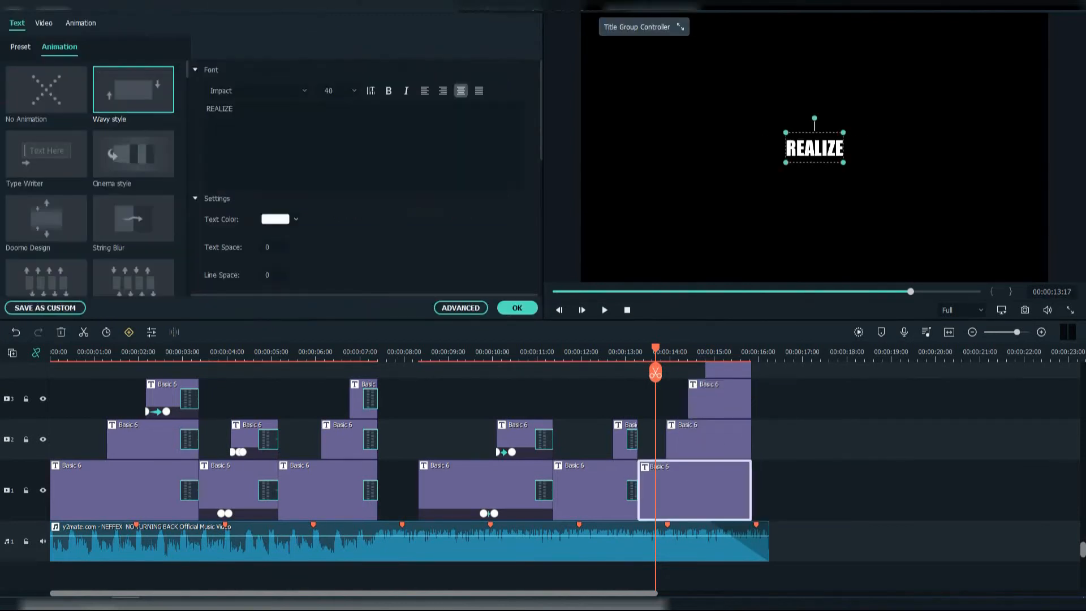
Rotate REALIZE 90° with an animation keyframe so it stands sideways beside SOMETHING and NEEDS
left_click(59, 46)
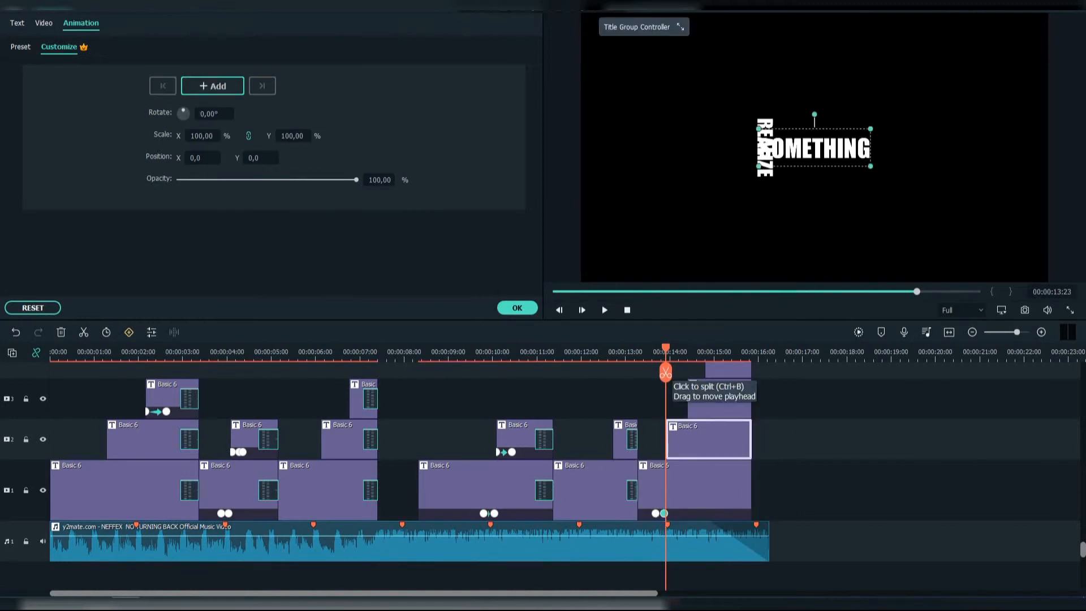
left_click(212, 85)
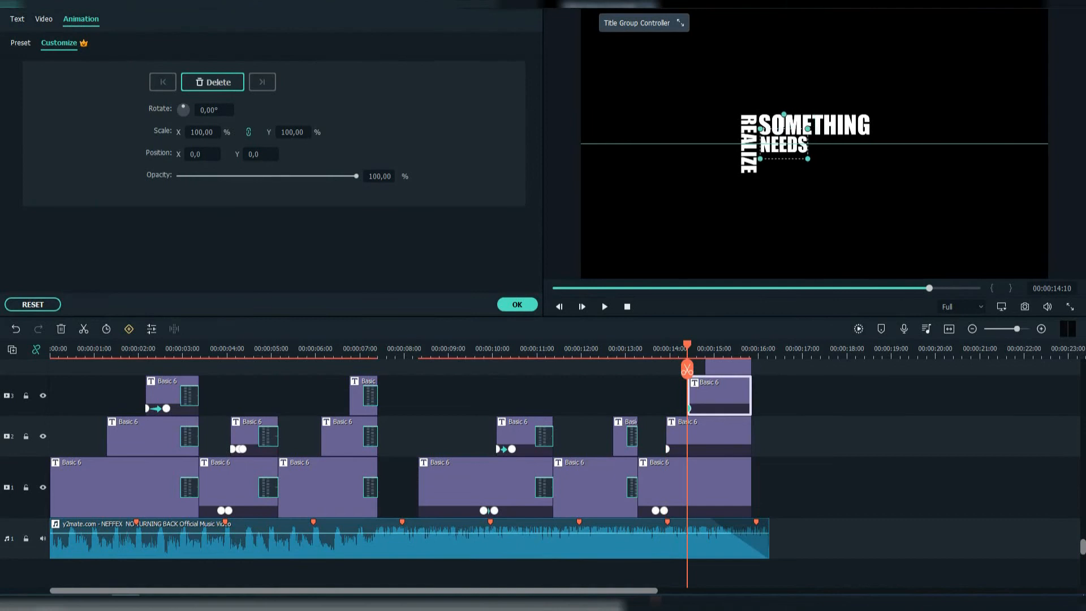
left_click(188, 21)
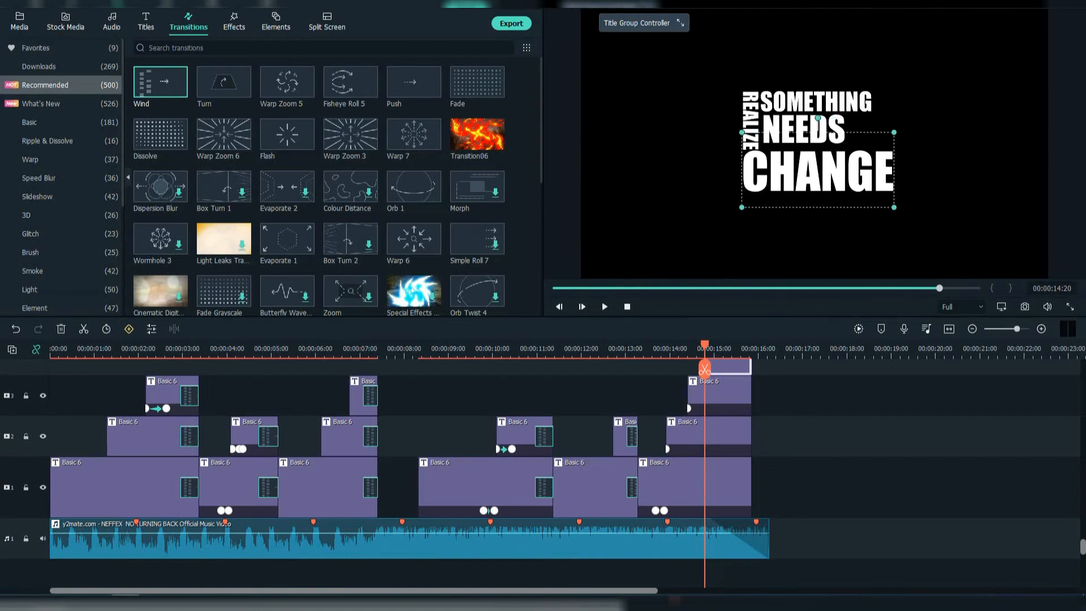
Preview the lyrics and adjust the NEEDS clip's animation settings at the REALIZE moment
left_click(706, 435)
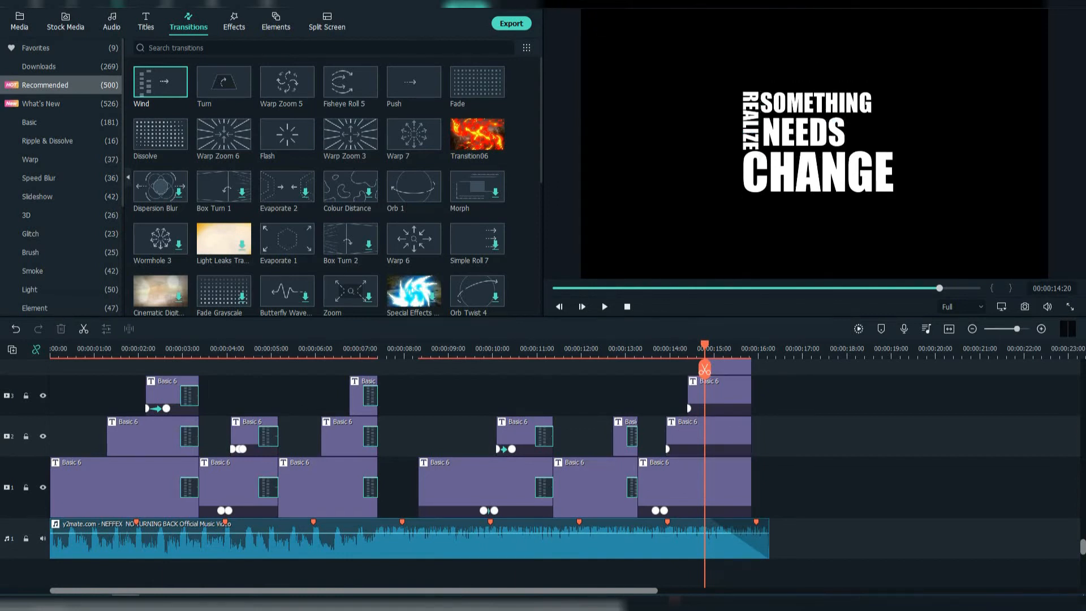
left_click(719, 394)
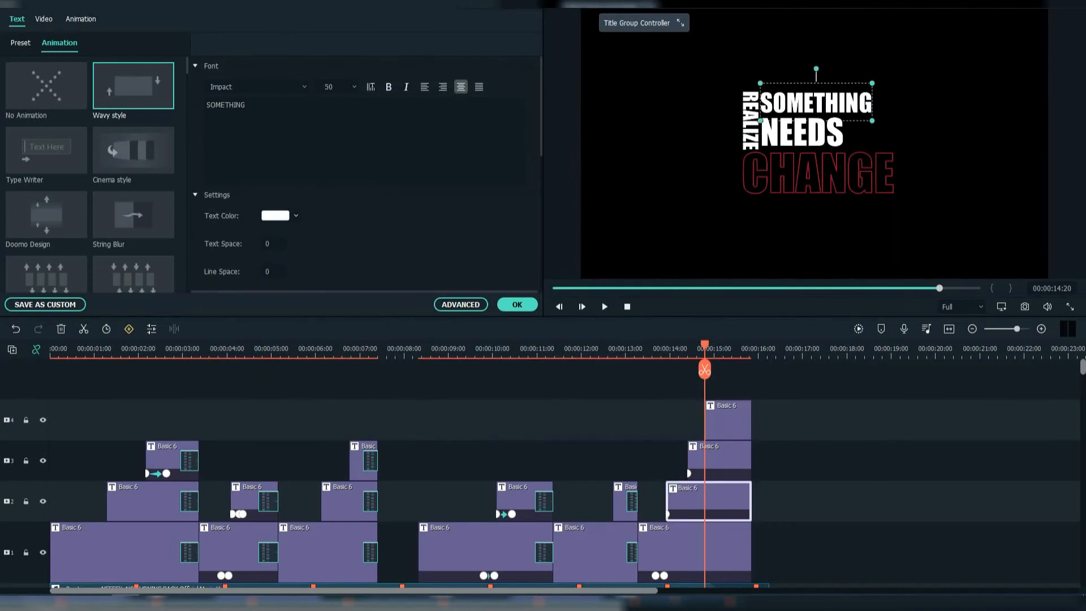
left_click(459, 305)
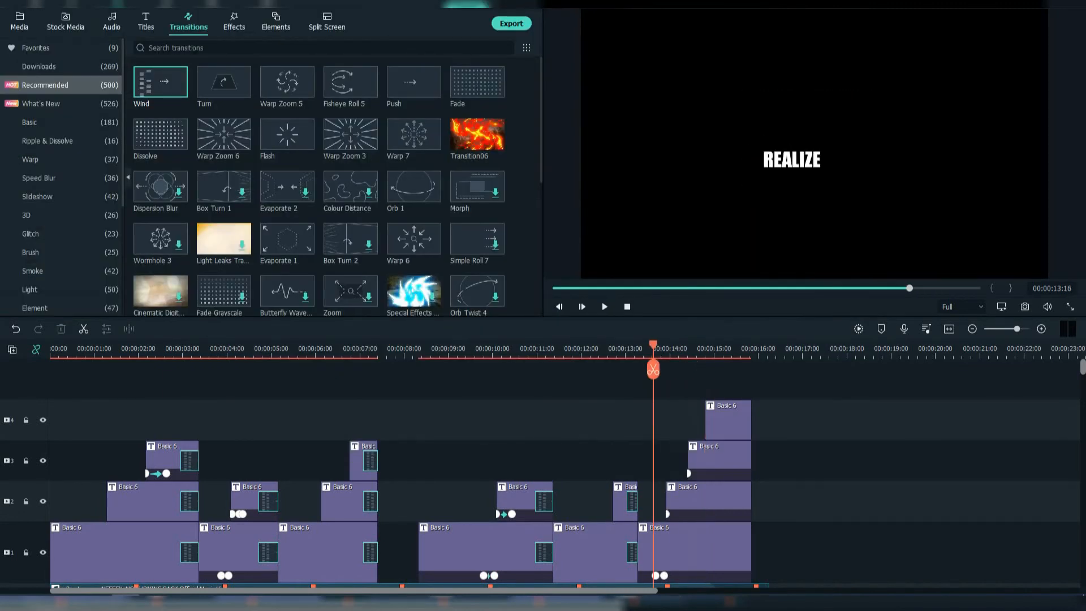
left_click(706, 499)
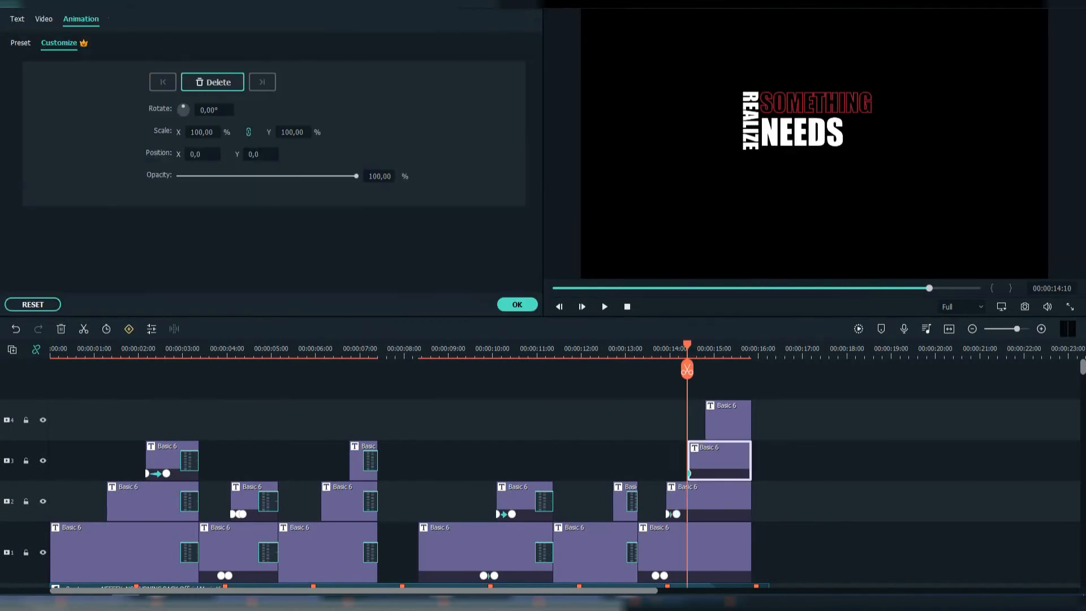
left_click(188, 21)
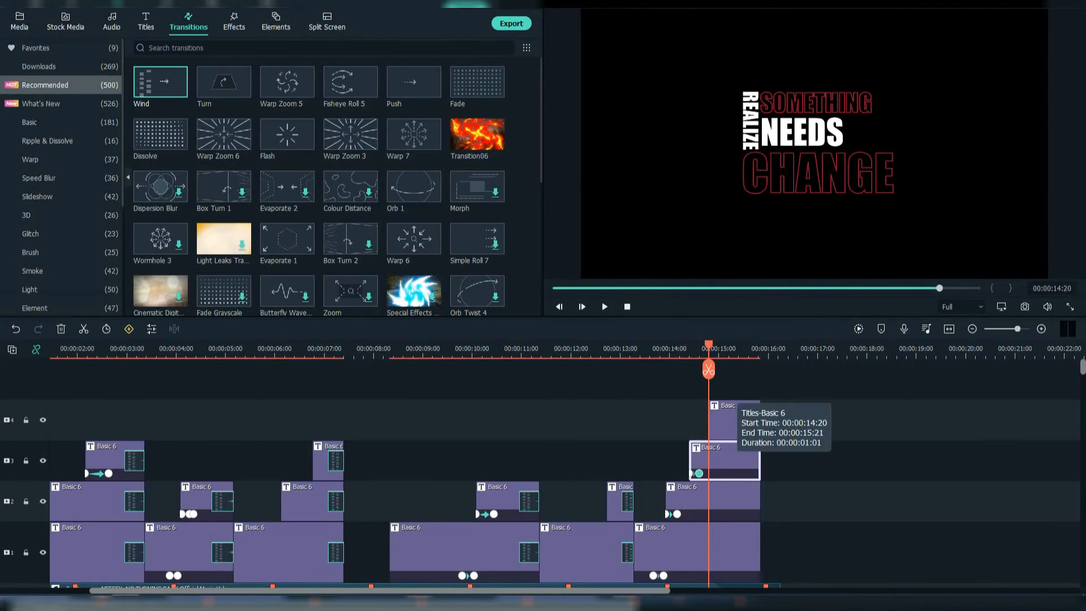
Outline SOMETHING in red without fill and set the title clip's transition duration
double_click(722, 461)
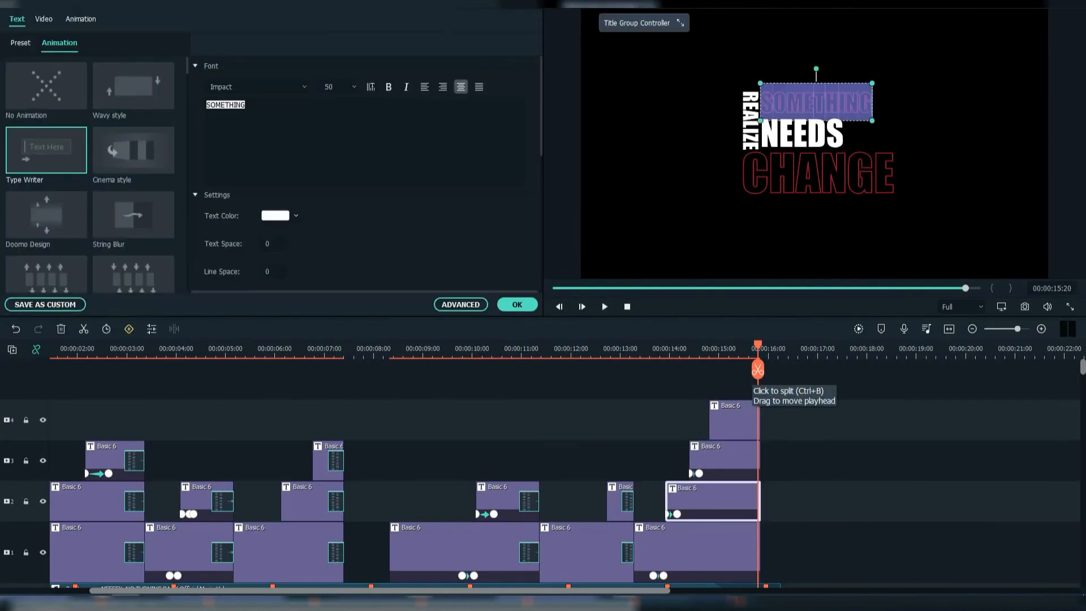
left_click(187, 21)
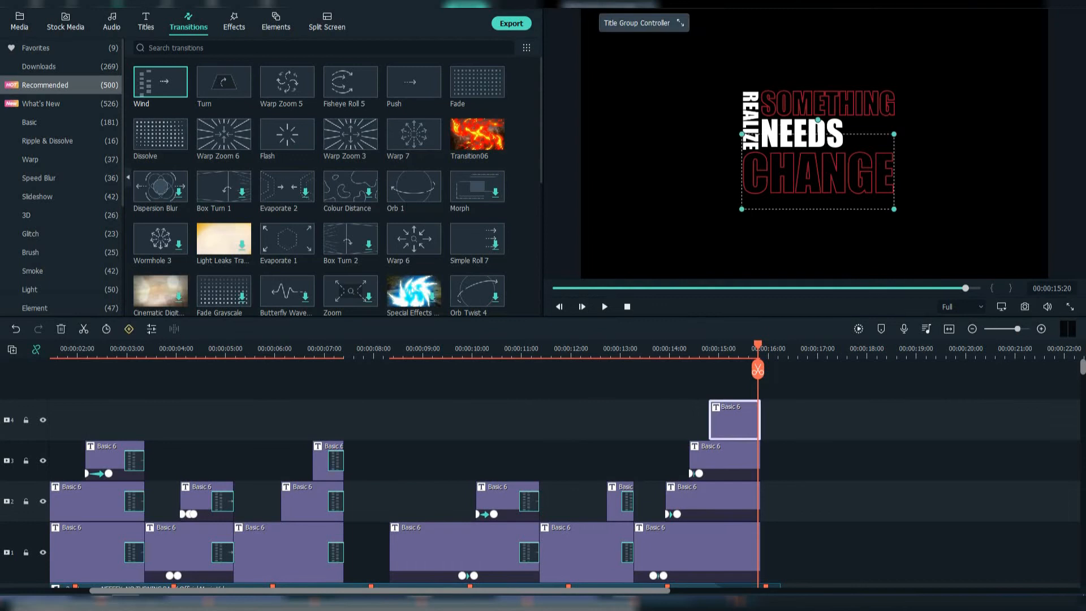
left_click(603, 306)
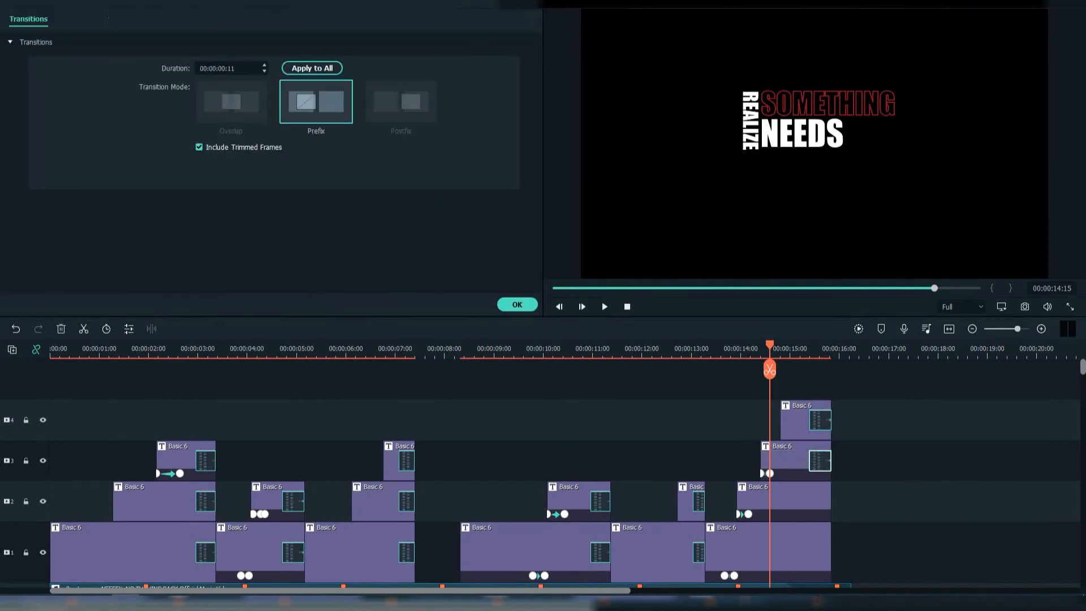
left_click(515, 305)
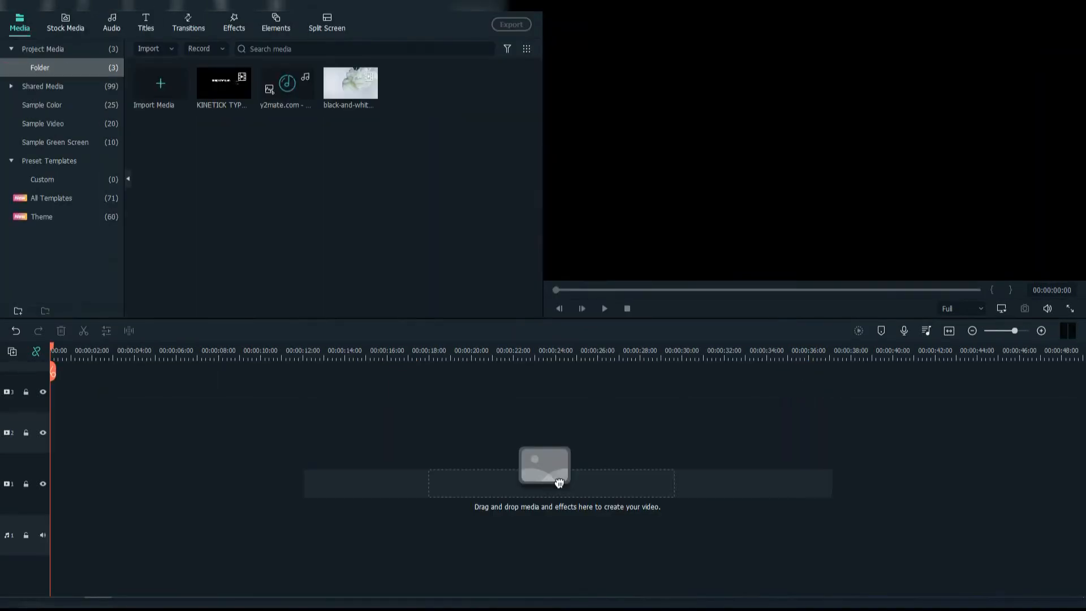
Place the lyric video and smoky ink footage on the timeline, with opacity set to 30
left_click_drag(223, 83, 221, 429)
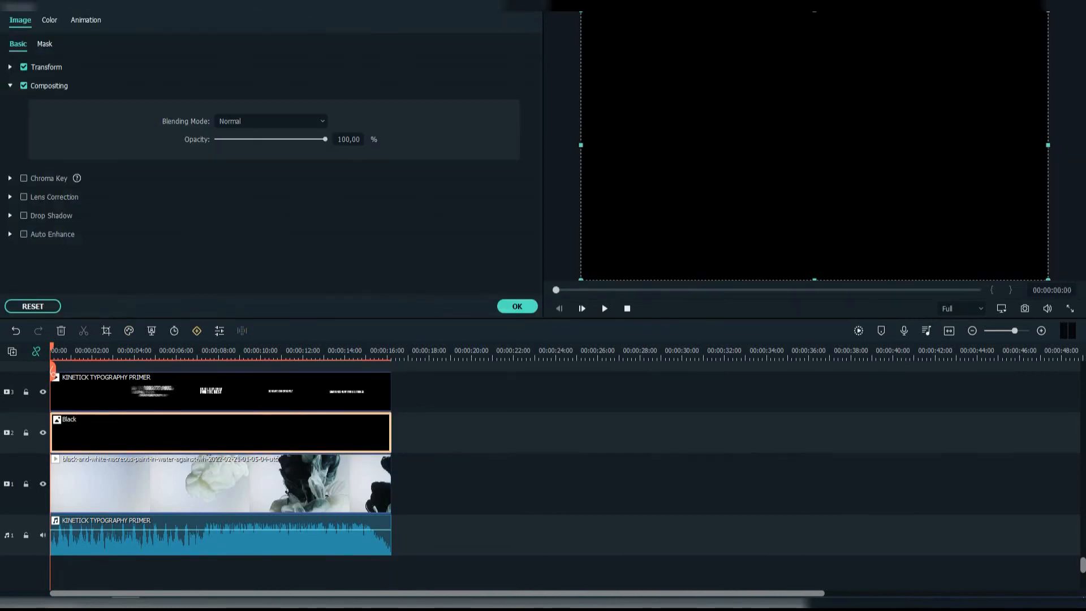
type("30")
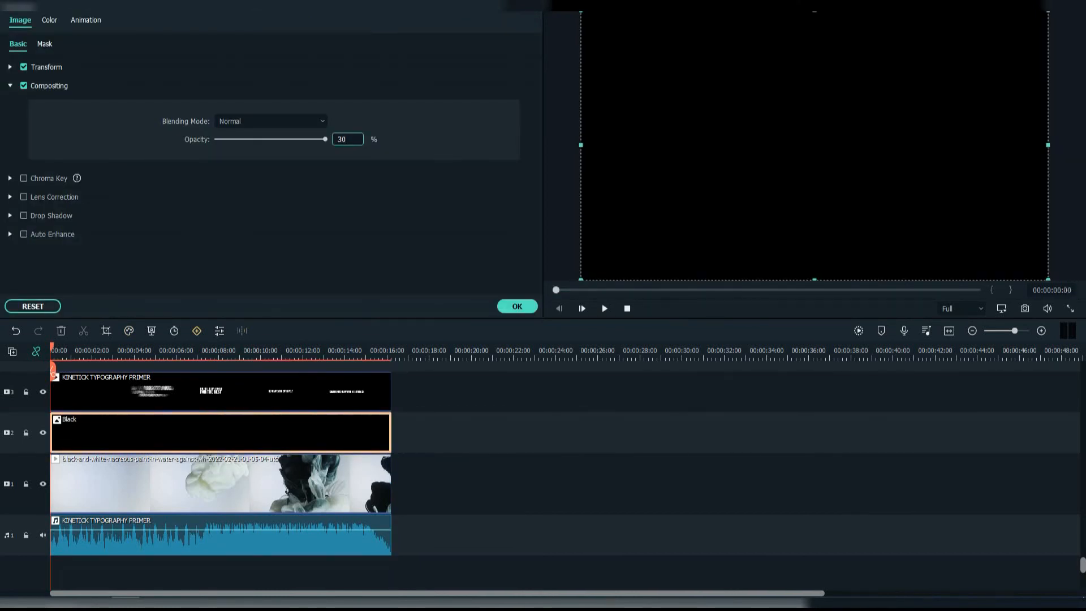
left_click(208, 391)
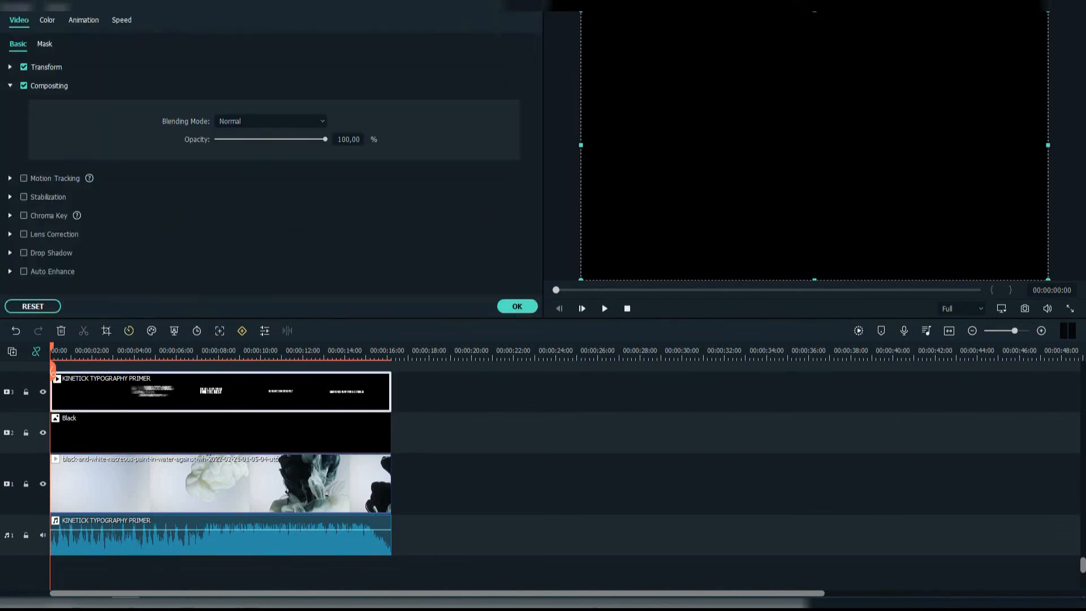
left_click(19, 20)
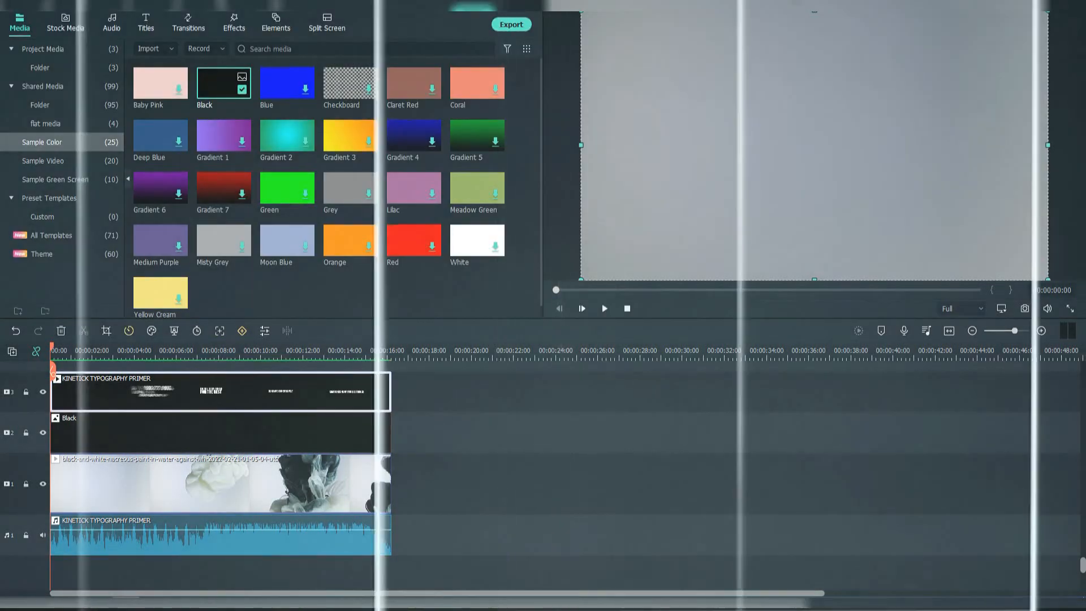